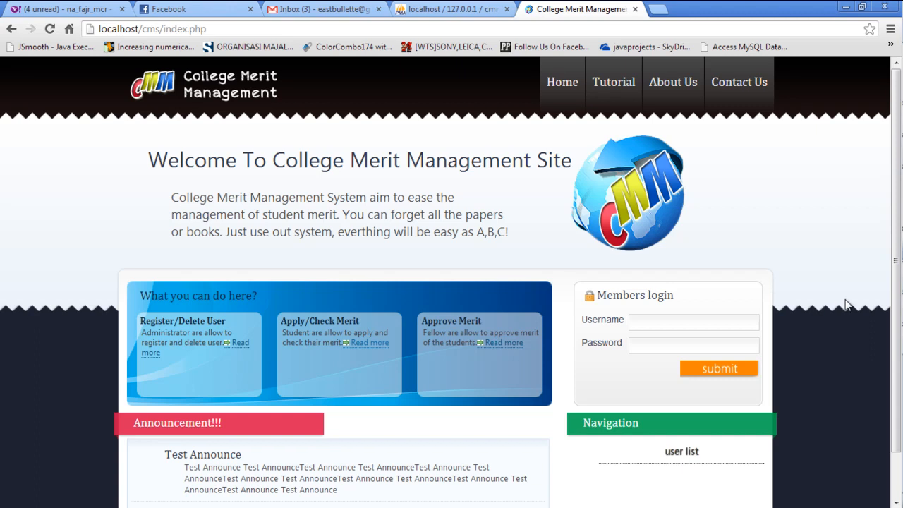
pyautogui.moveTo(845, 282)
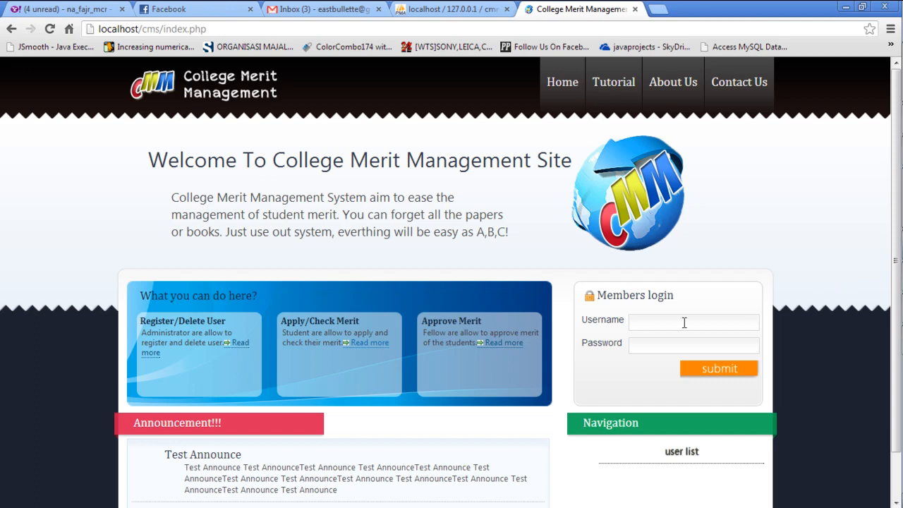
# Log in as the student with username 456 and password.
pyautogui.write('456')
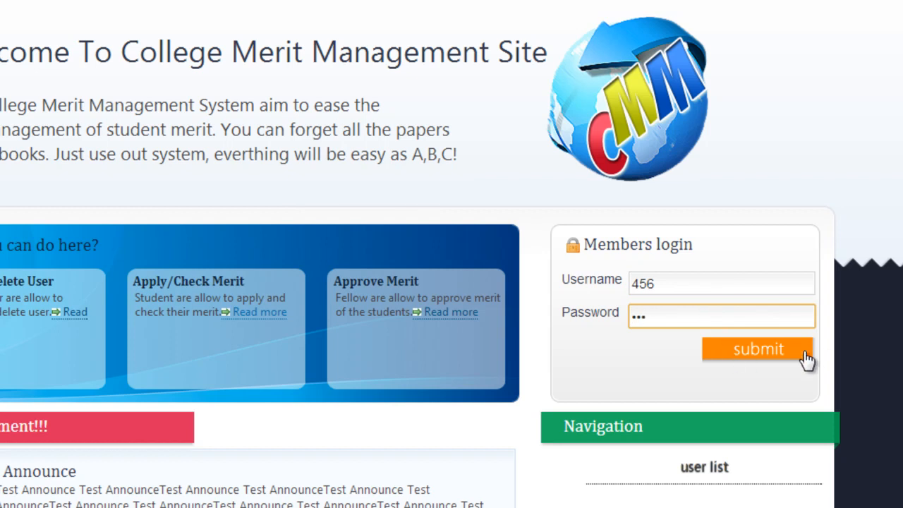
pyautogui.click(756, 349)
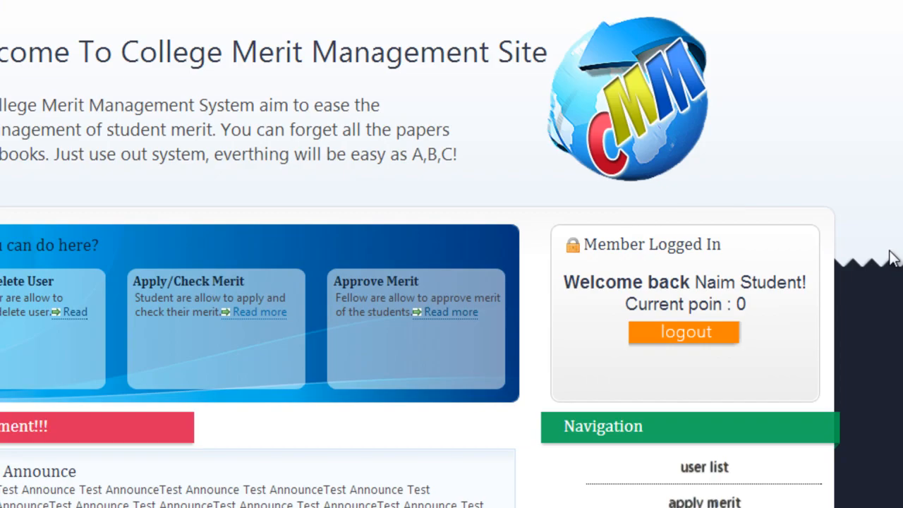
# Go to the Apply Merit form from the Navigation panel.
pyautogui.scroll(-3)
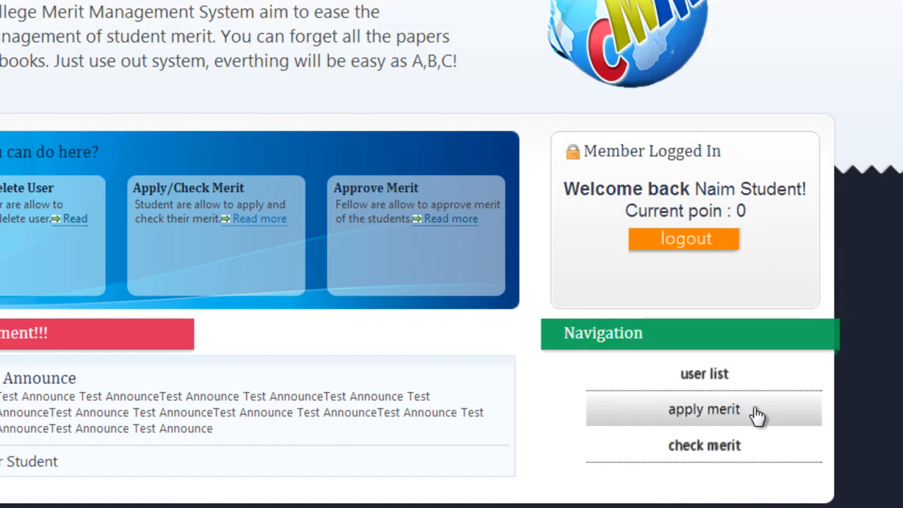
pyautogui.moveTo(774, 151)
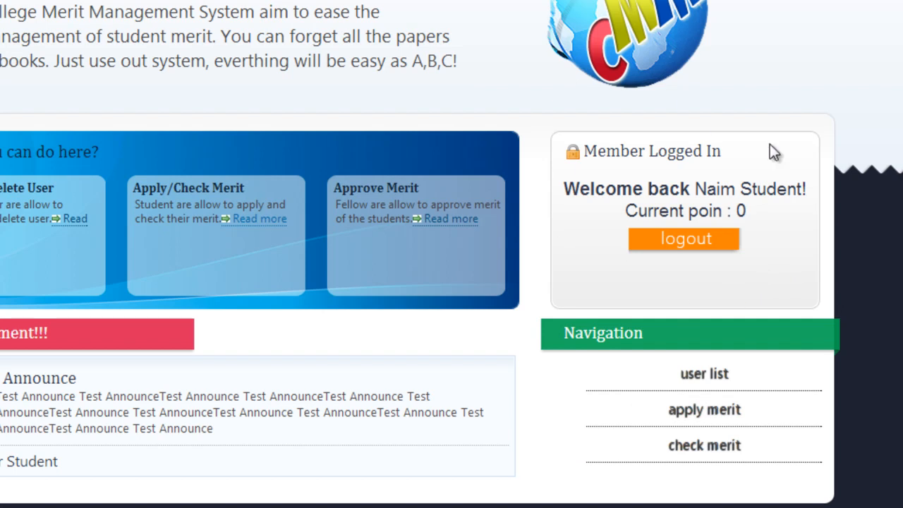
pyautogui.moveTo(739, 370)
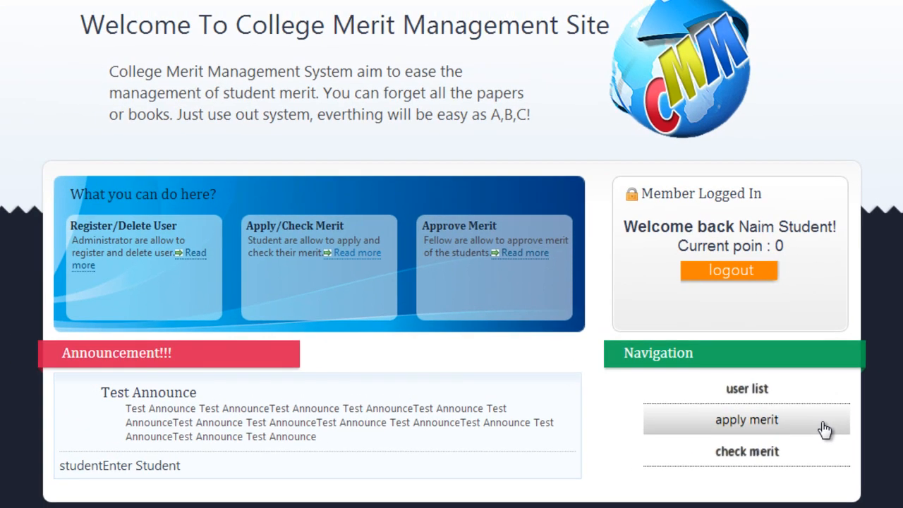
pyautogui.click(746, 419)
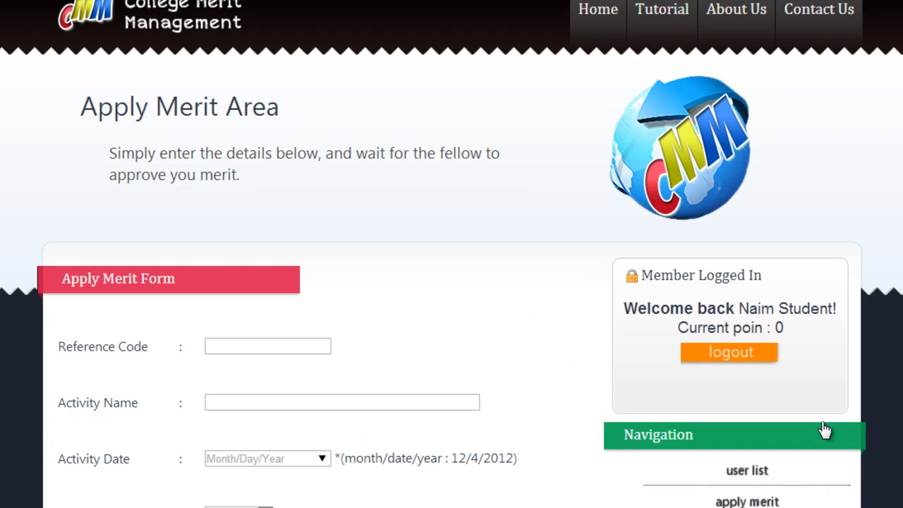
# Enter reference code 456, activity name Seminar Keusahawan and date 16 December 2012.
pyautogui.scroll(-3)
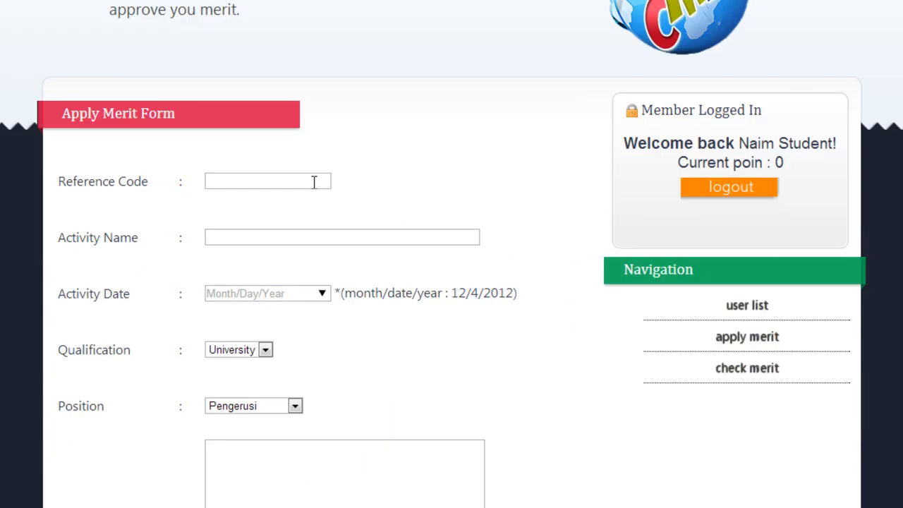
pyautogui.click(268, 180)
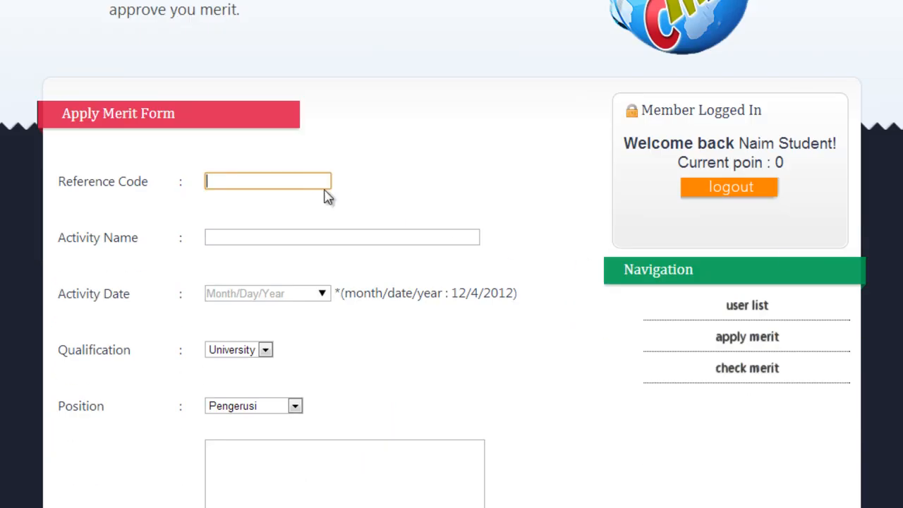
pyautogui.write('456')
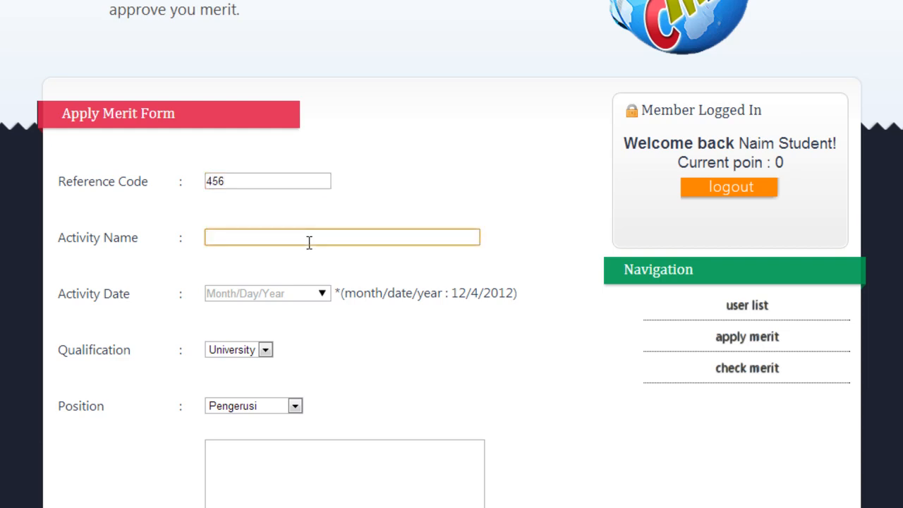
pyautogui.write('Seminar')
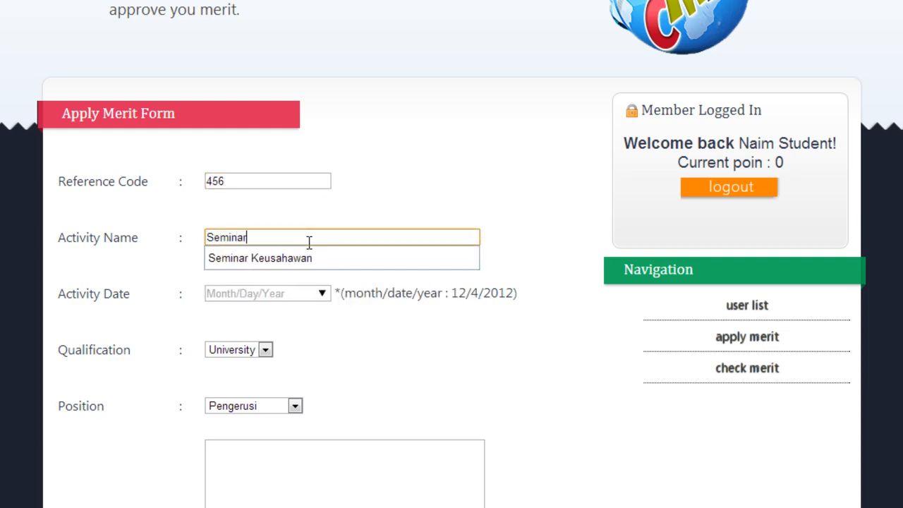
pyautogui.click(260, 257)
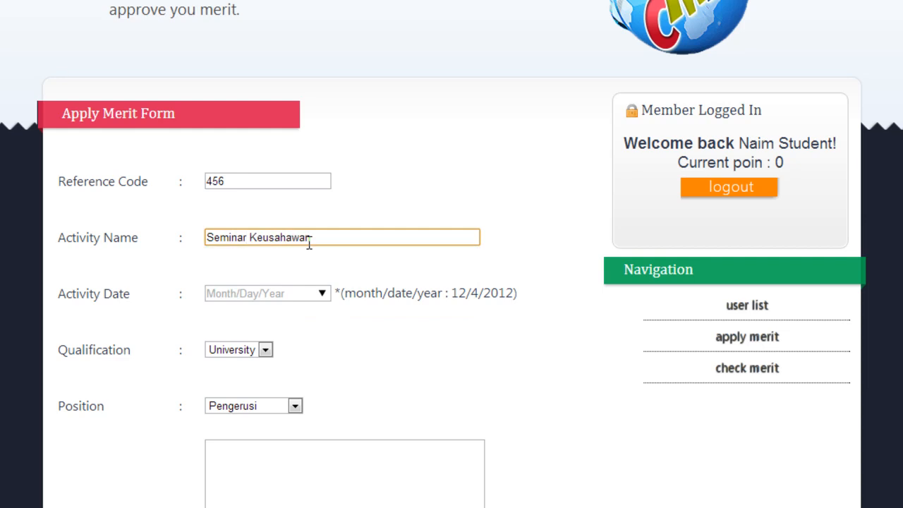
pyautogui.click(266, 292)
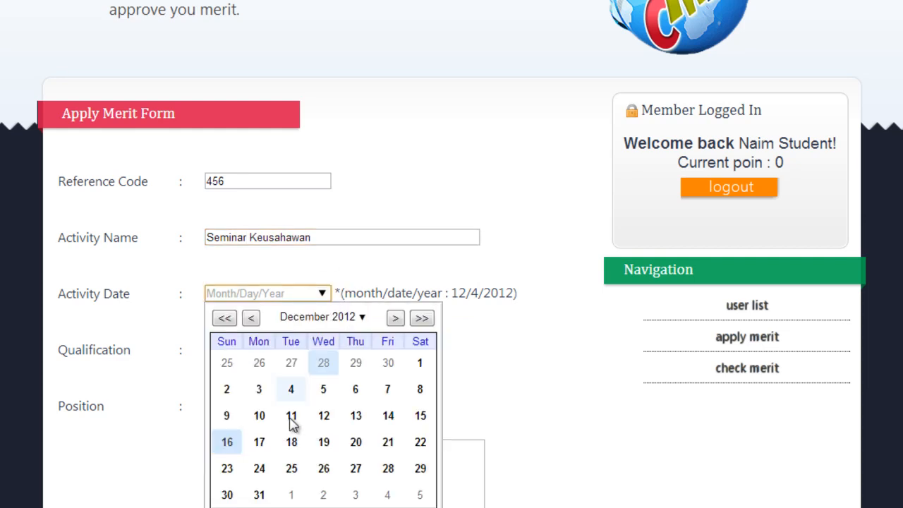
pyautogui.click(226, 441)
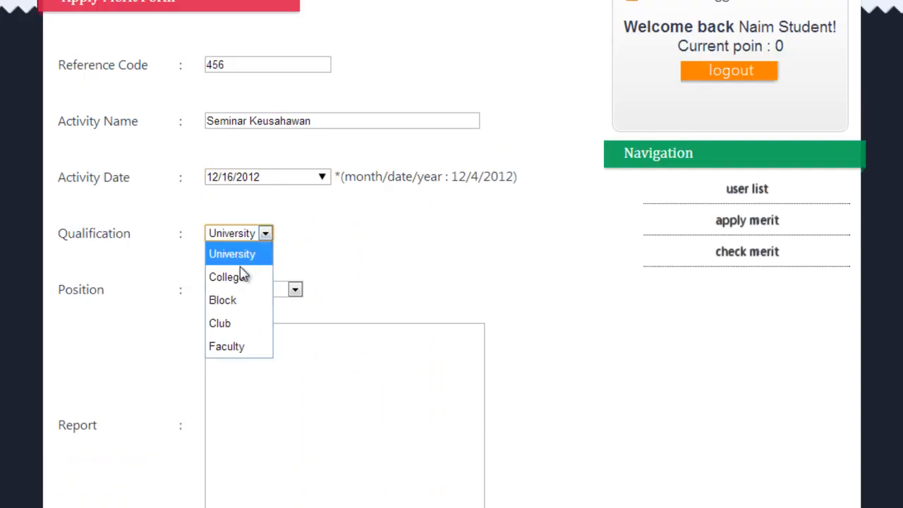
# Choose Faculty qualification, position Peserta, write the short seminar report and submit.
pyautogui.click(226, 346)
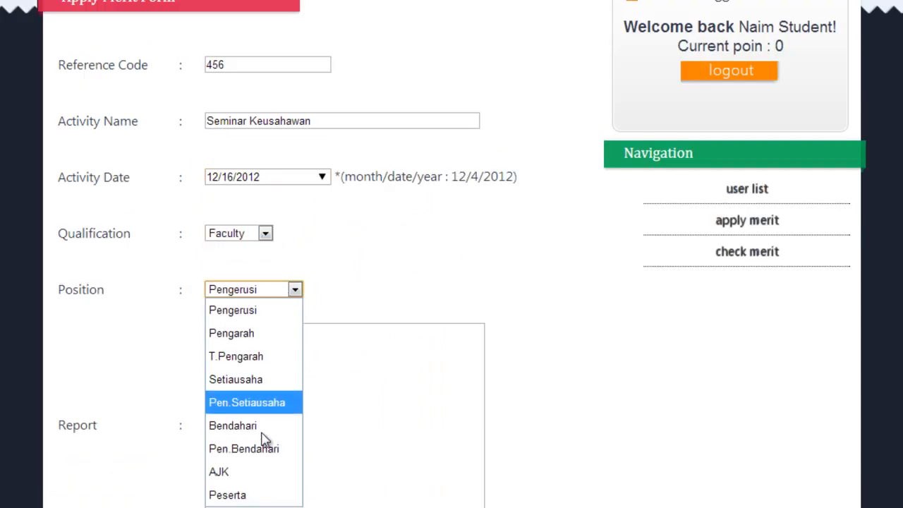
pyautogui.click(227, 493)
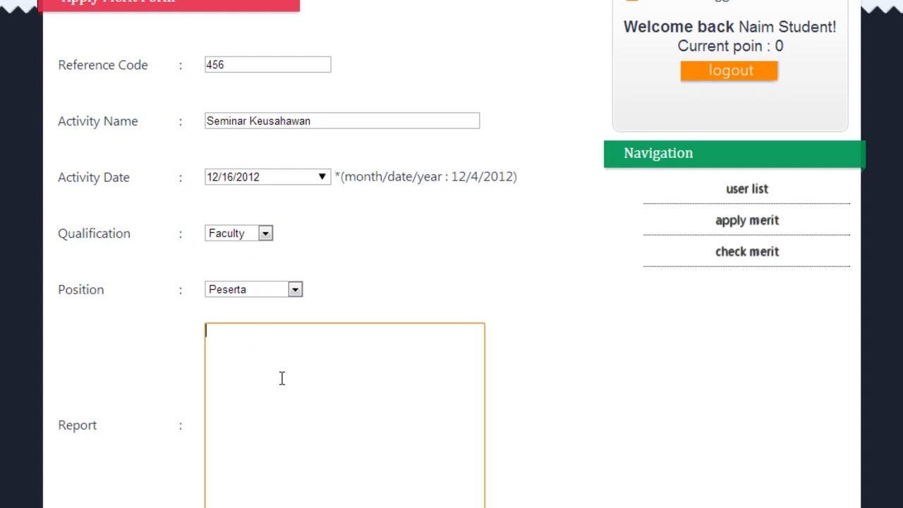
pyautogui.write('Report for Sem')
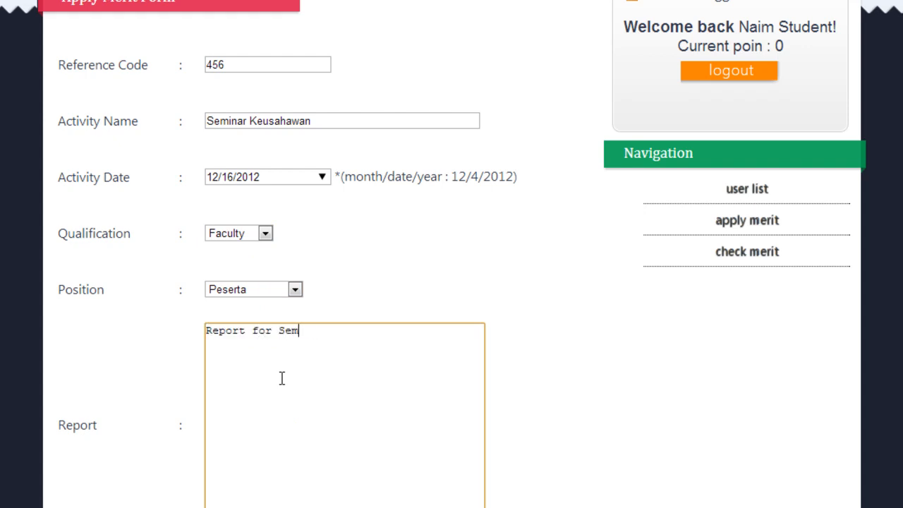
pyautogui.write('inar Usahawan')
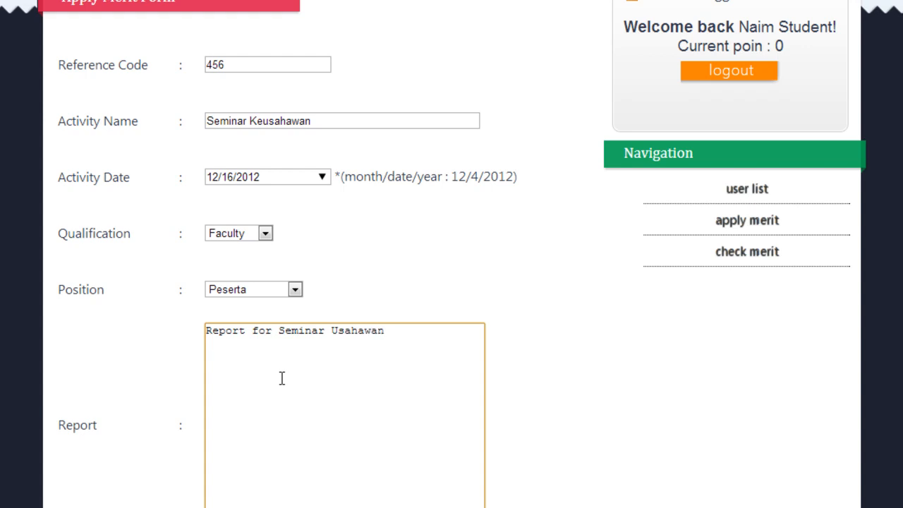
pyautogui.write('.')
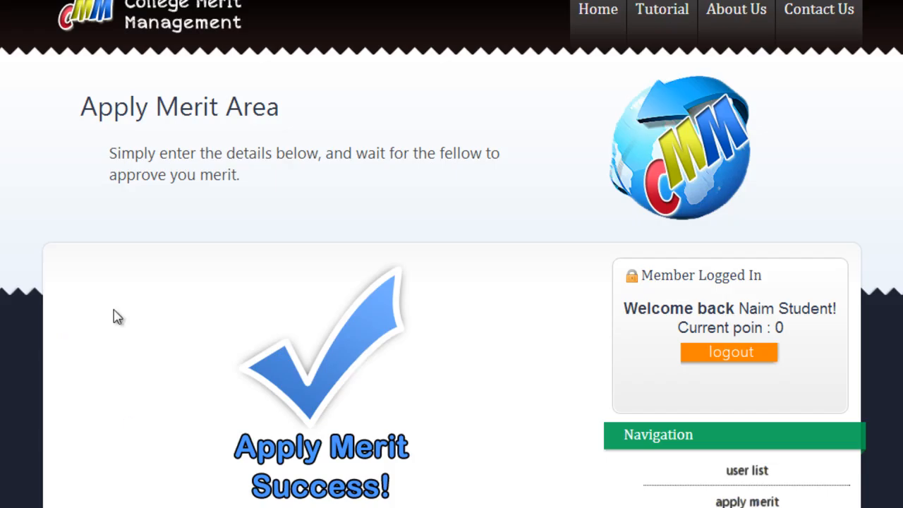
# View the Merit Status list showing the Seminar Keusahawan applications.
pyautogui.scroll(-3)
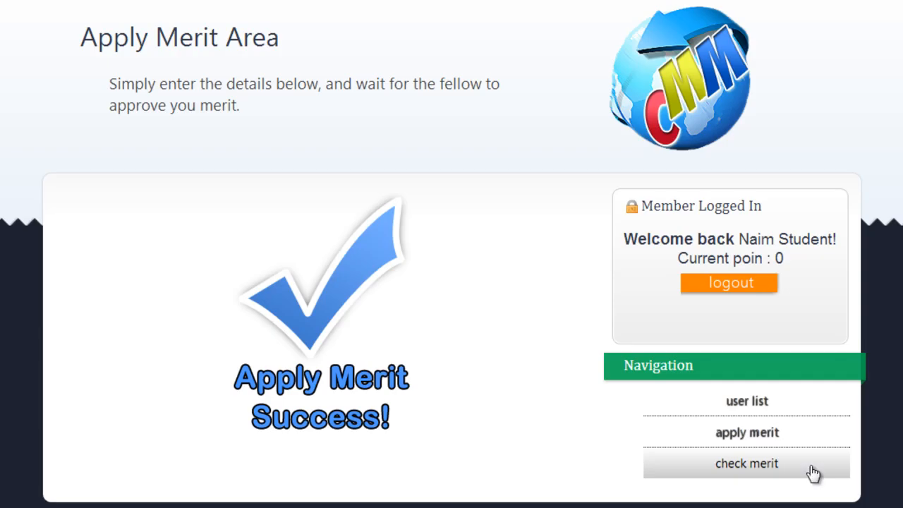
pyautogui.click(746, 462)
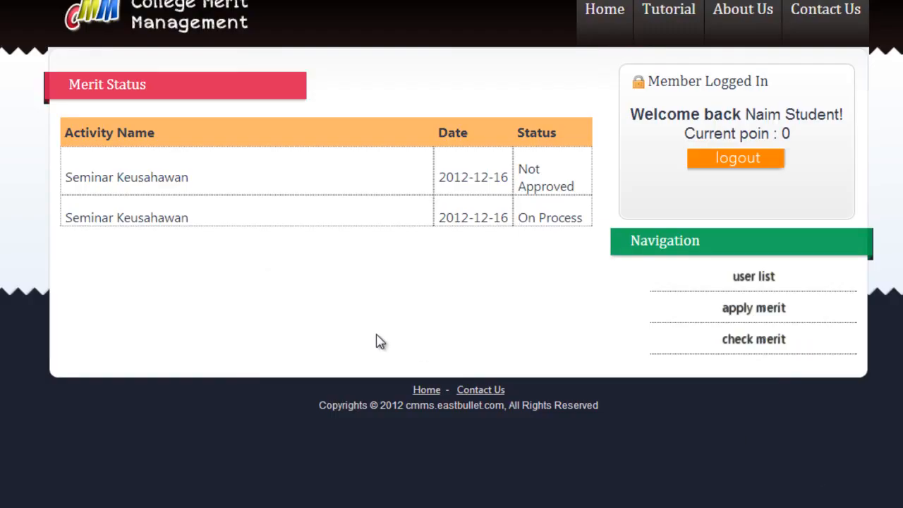
pyautogui.moveTo(613, 143)
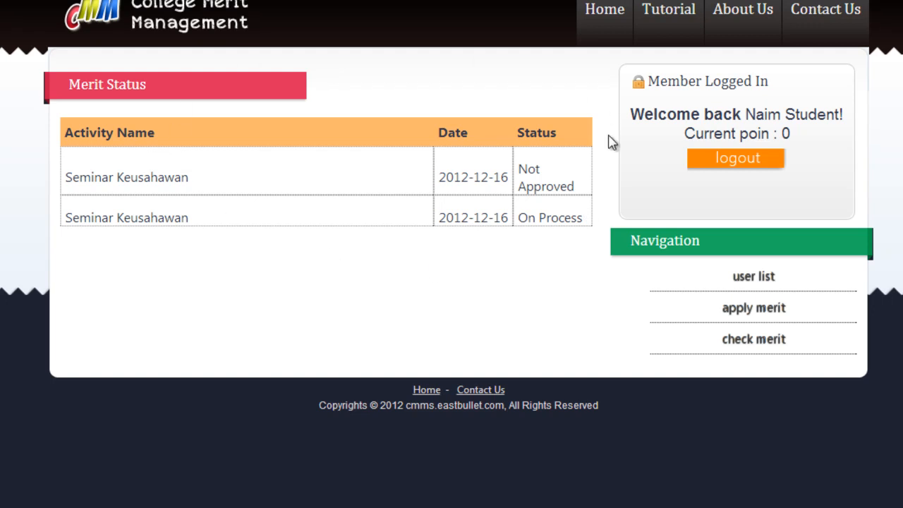
pyautogui.moveTo(580, 194)
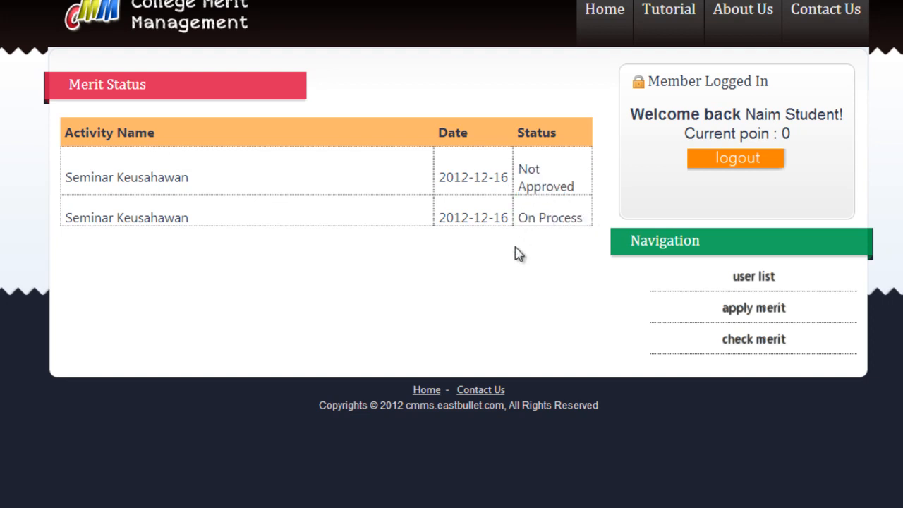
pyautogui.moveTo(656, 106)
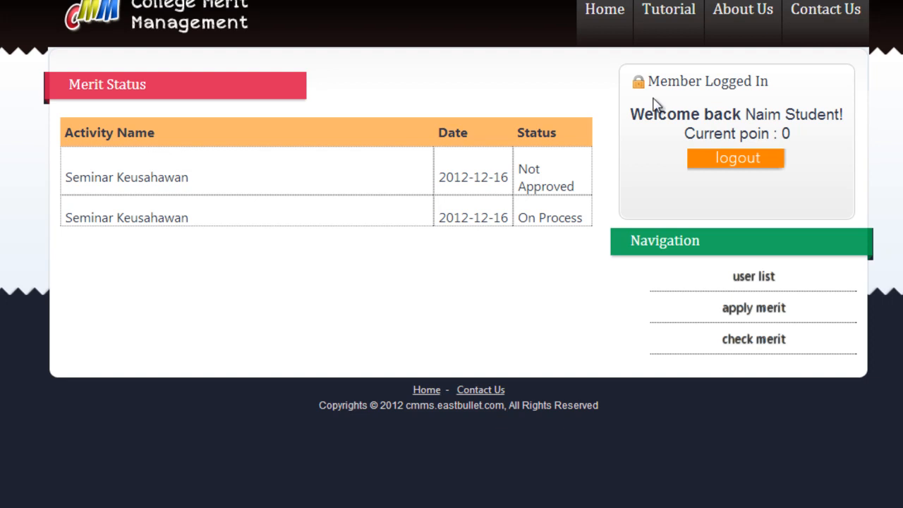
pyautogui.moveTo(787, 115)
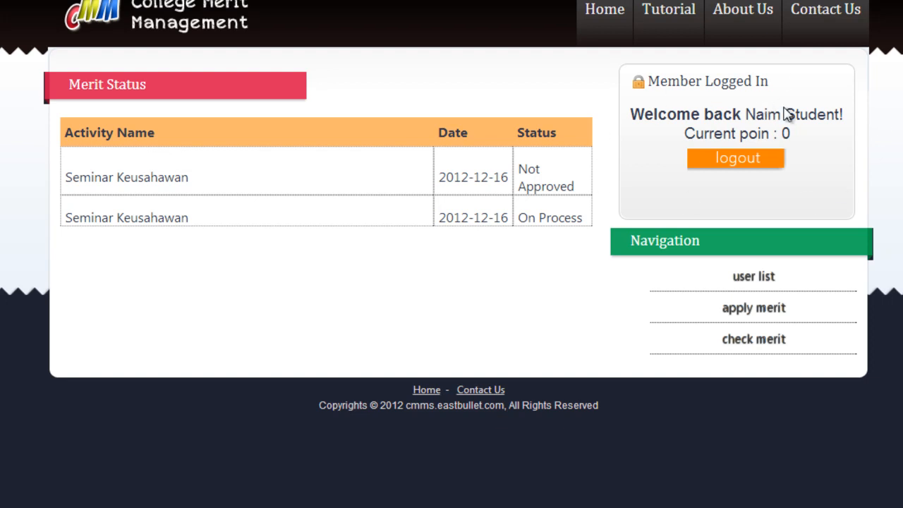
pyautogui.moveTo(779, 265)
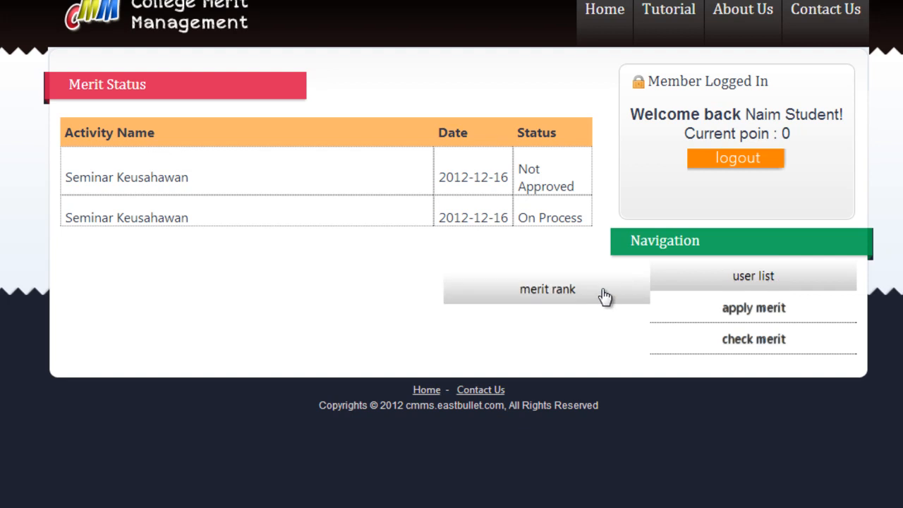
# View the top 10 Merit Rank list with current rank 2.
pyautogui.click(547, 289)
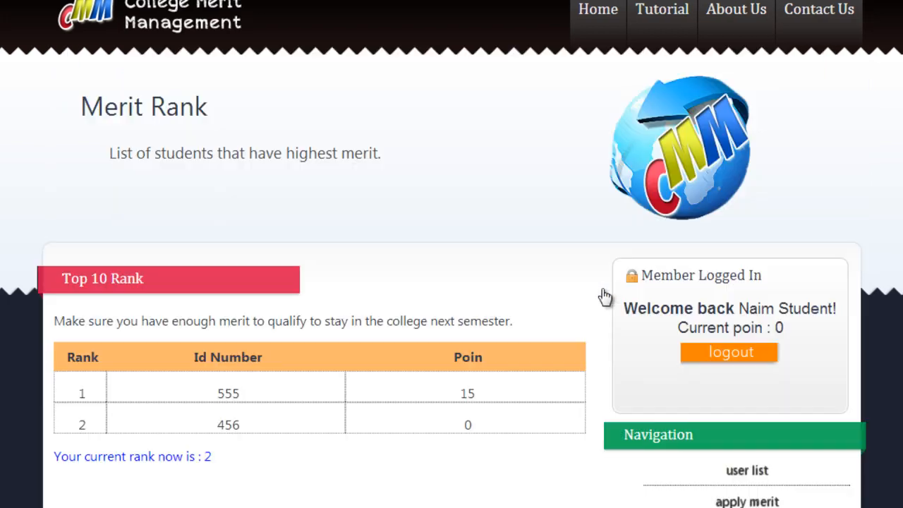
# Log out of the student account back to the members login page.
pyautogui.scroll(-3)
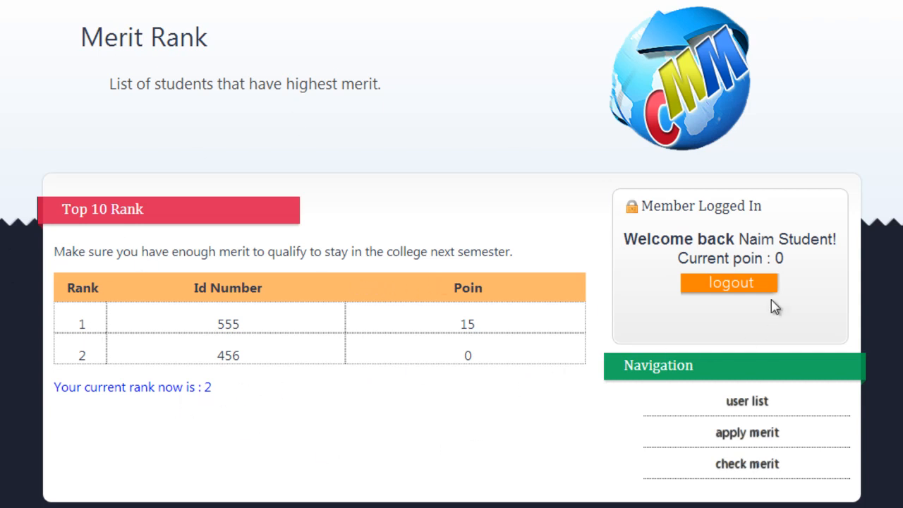
pyautogui.click(728, 282)
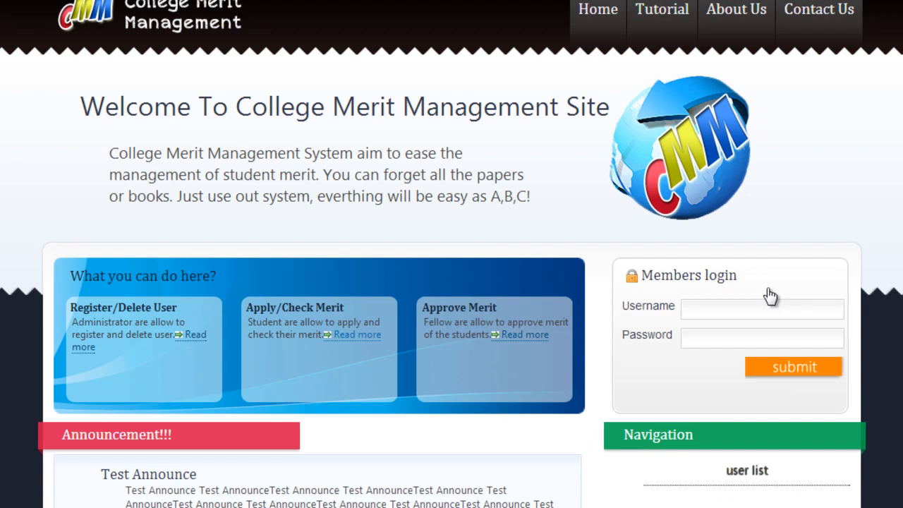
pyautogui.moveTo(895, 267)
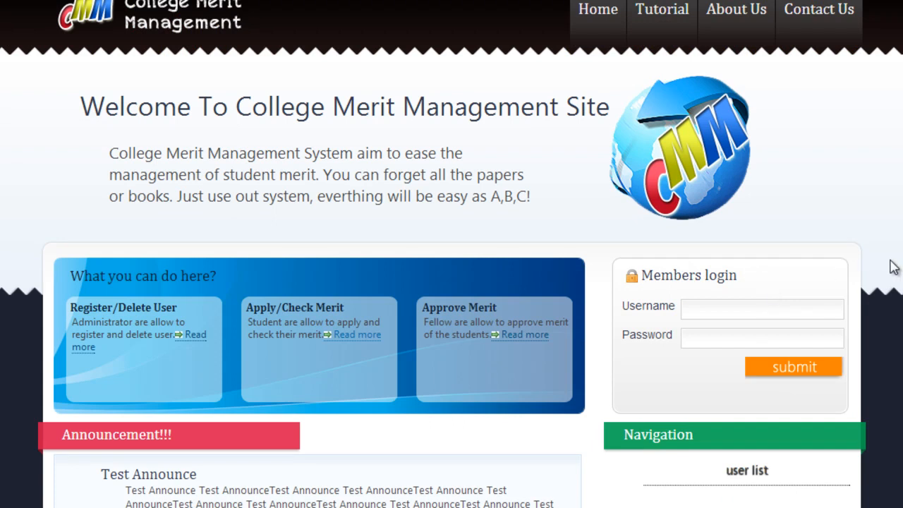